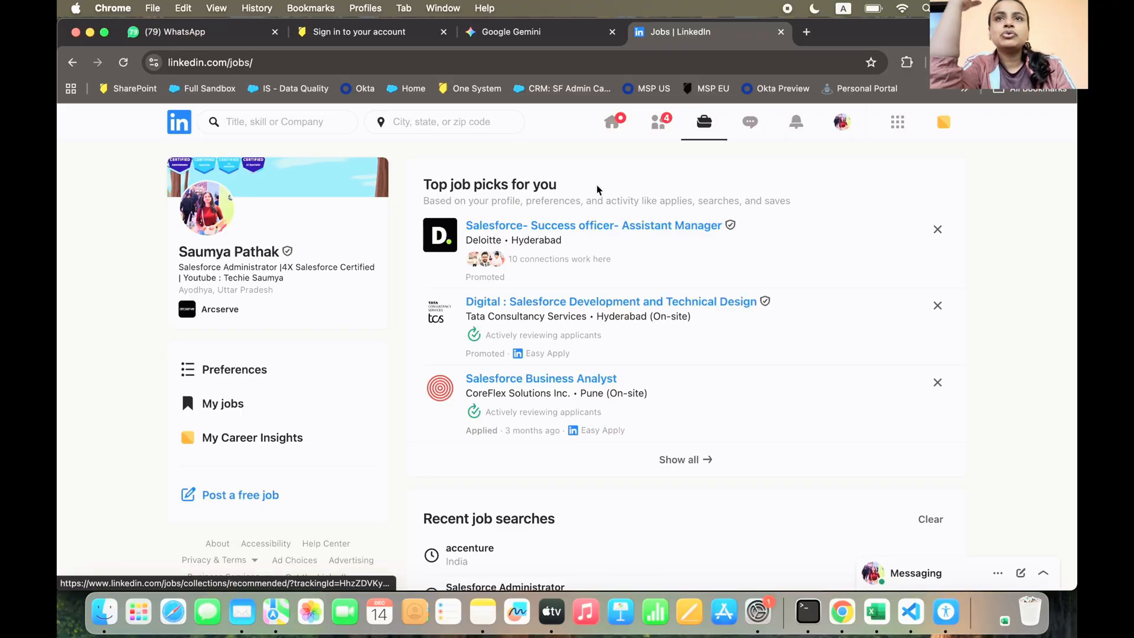
mouse_move(338, 195)
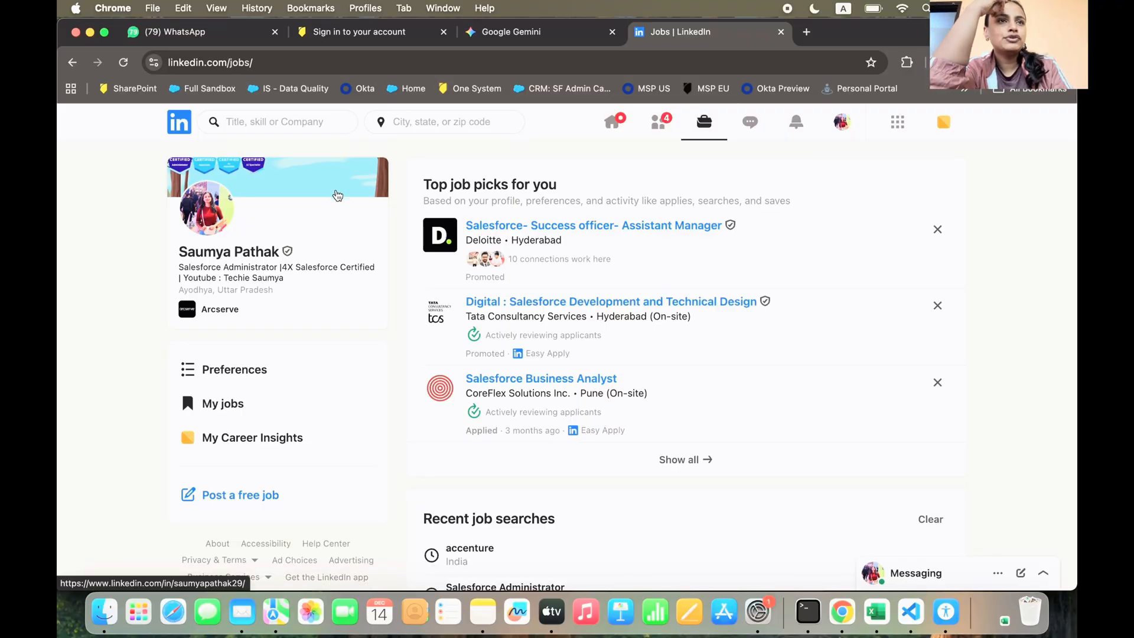
Rerun the recent 'accenture · India' job search from the recent searches list
scroll(down, 3)
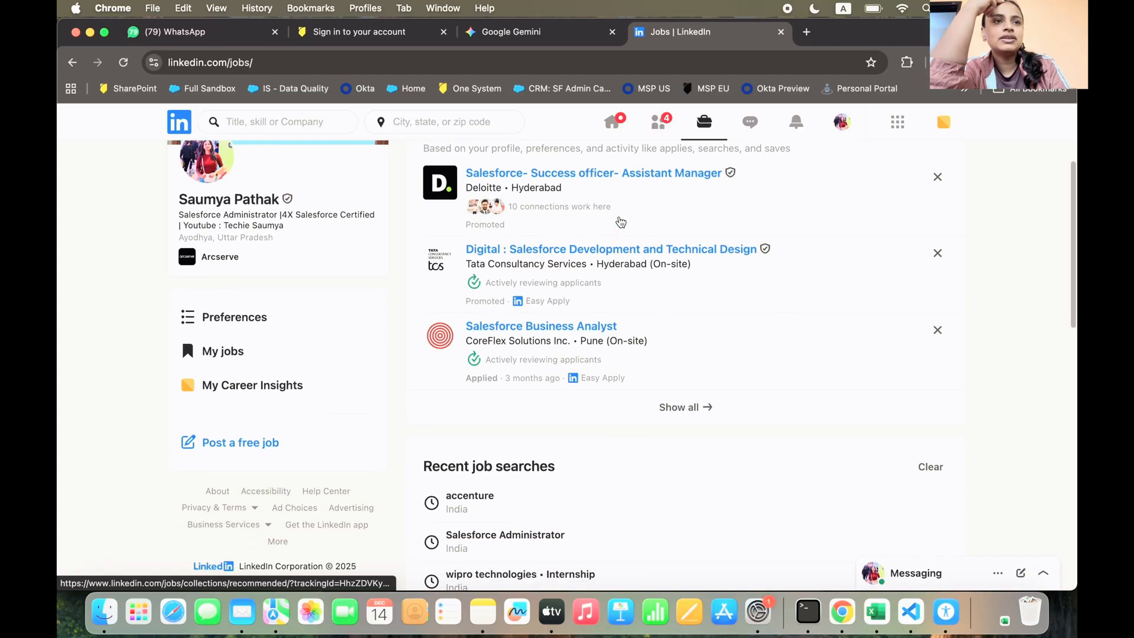
scroll(up, 3)
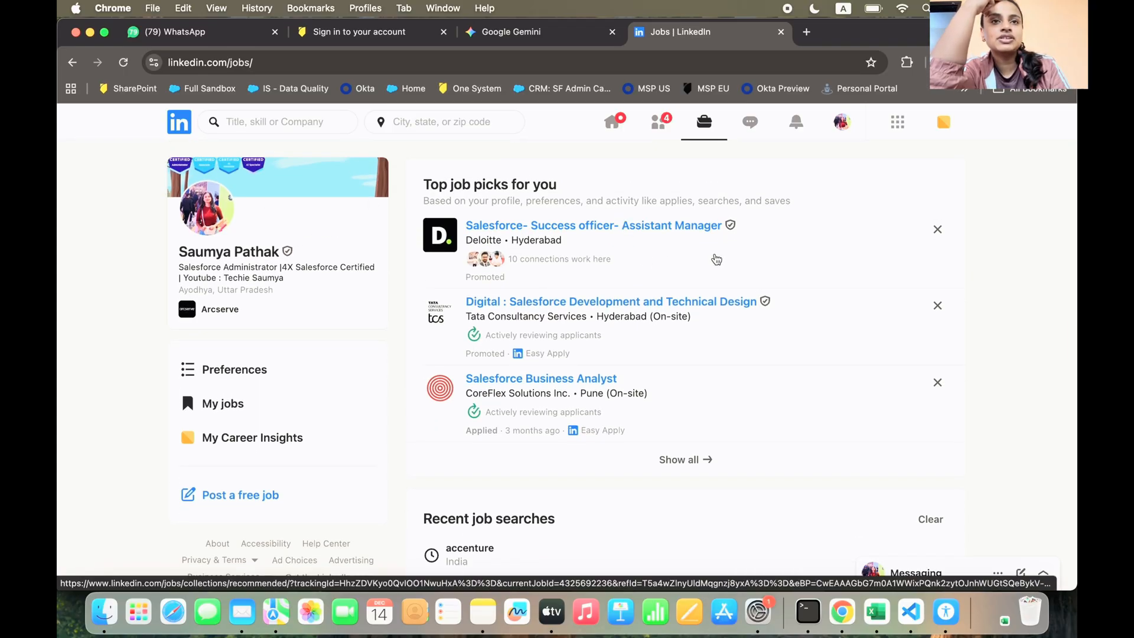
scroll(down, 3)
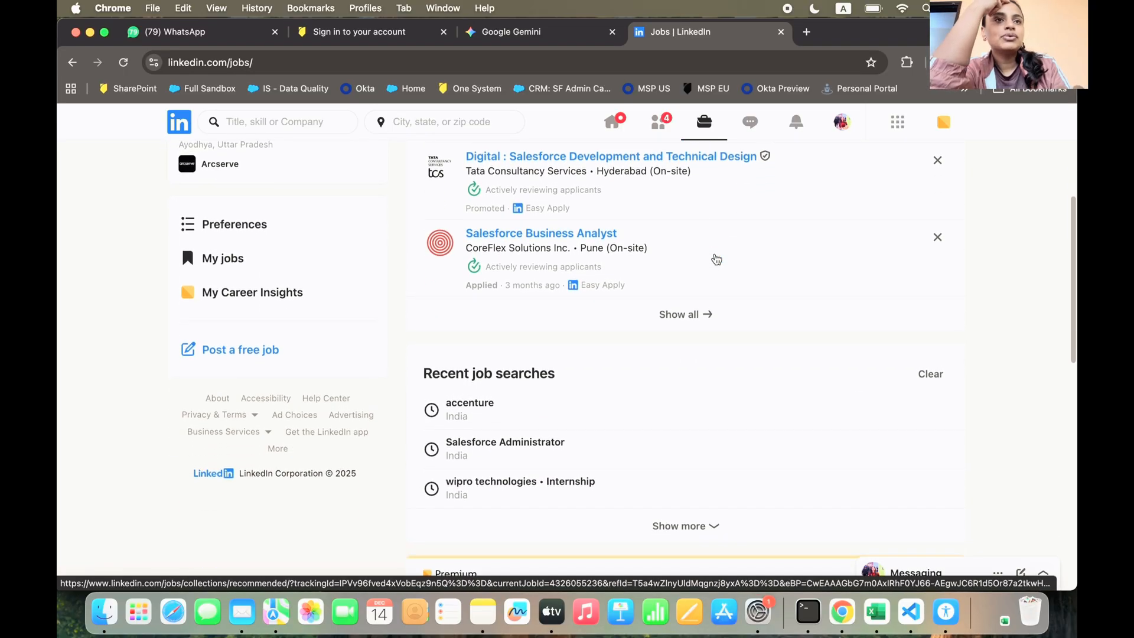
scroll(up, 3)
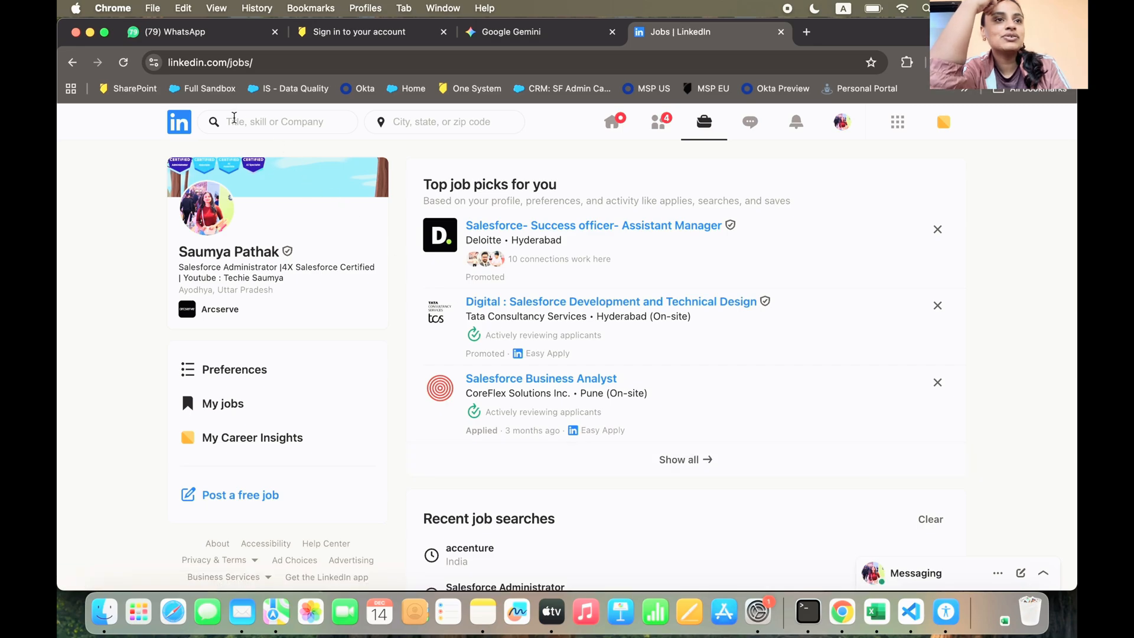
click(278, 122)
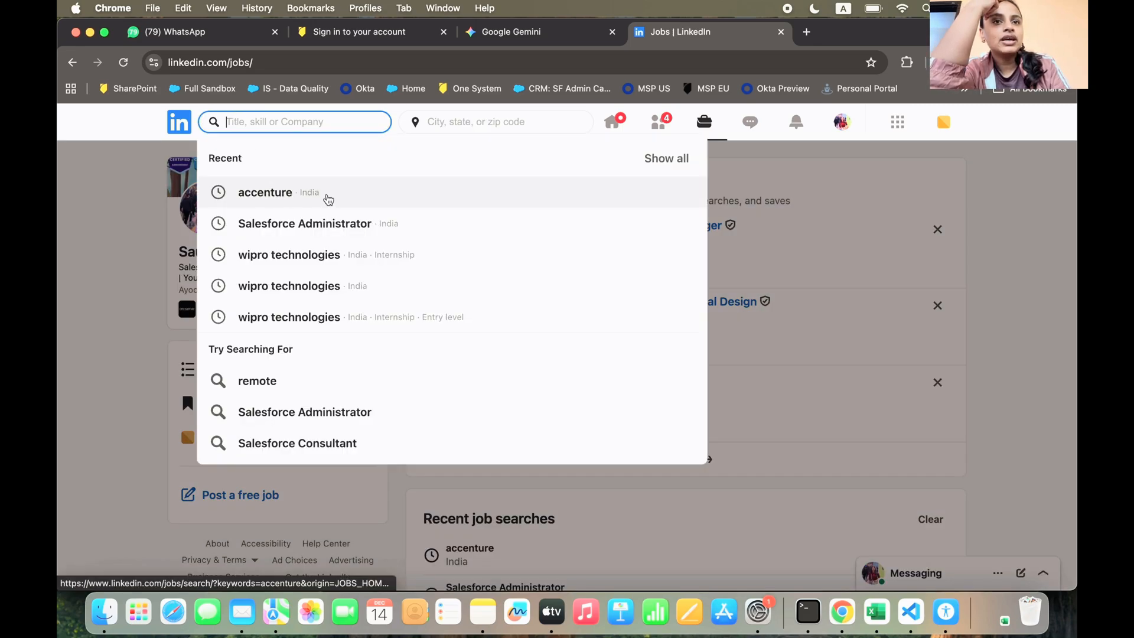
click(264, 193)
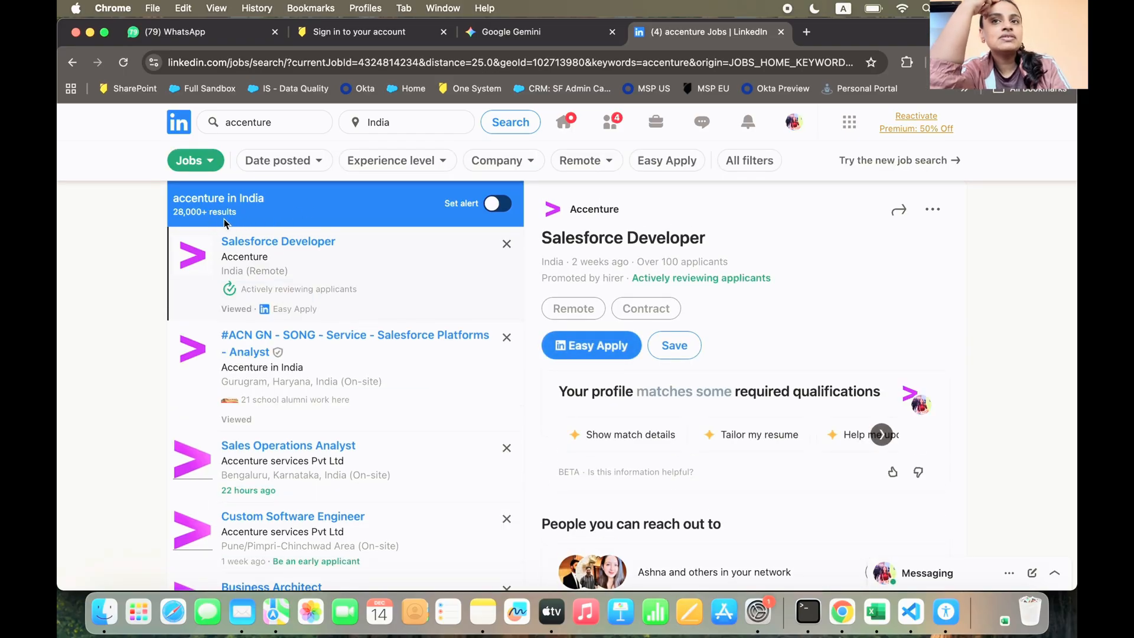
mouse_move(867, 165)
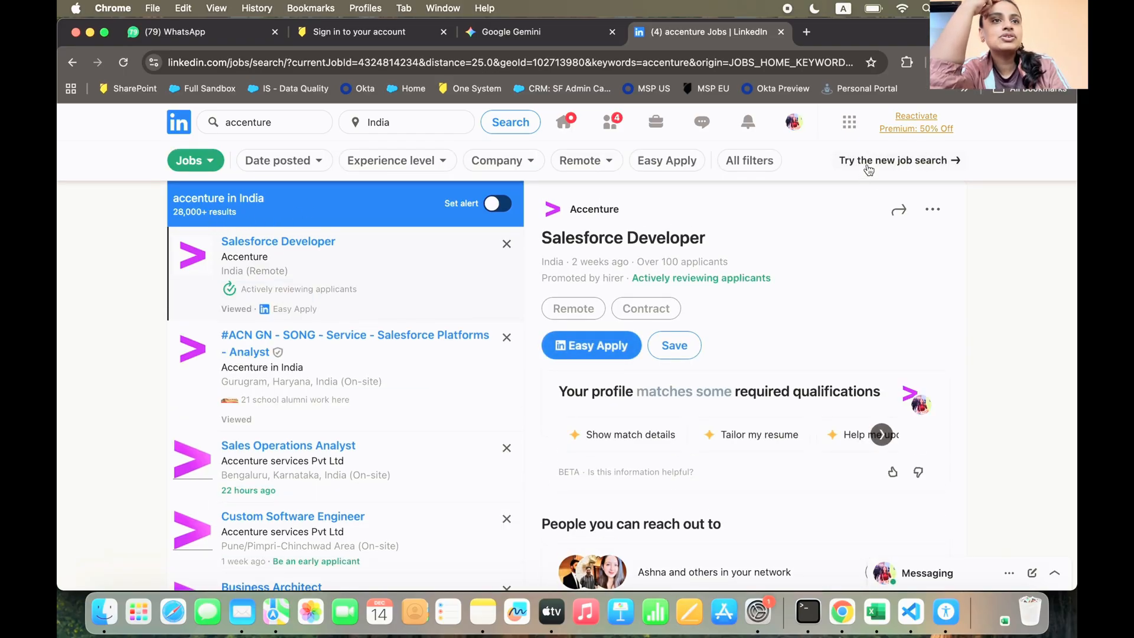
Switch to LinkedIn's new AI-powered job search page
click(893, 159)
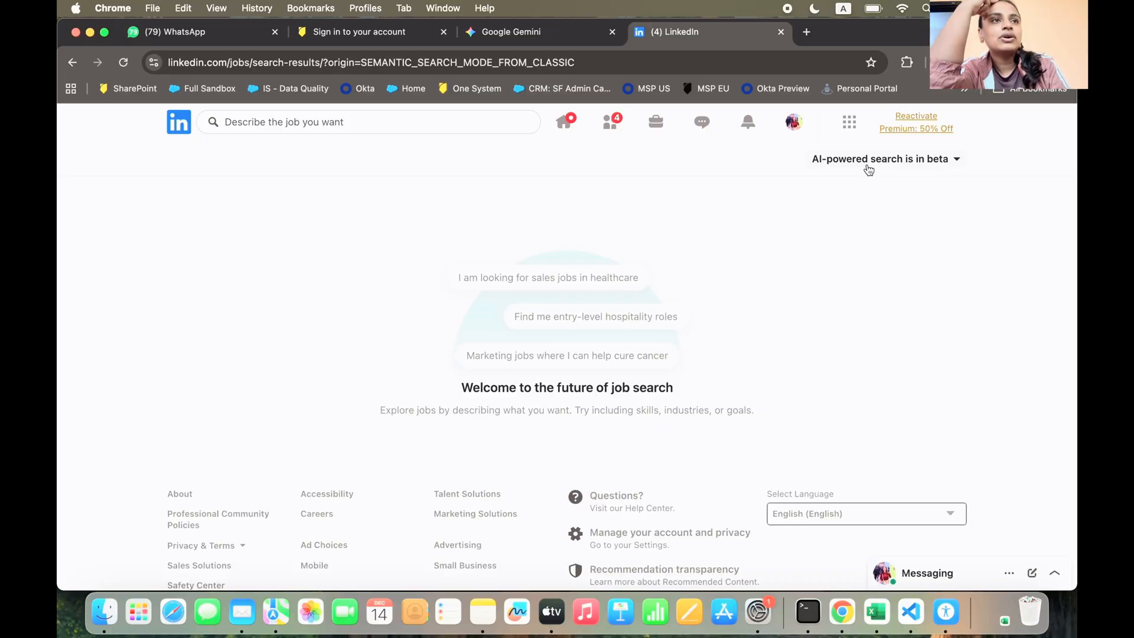
mouse_move(72, 63)
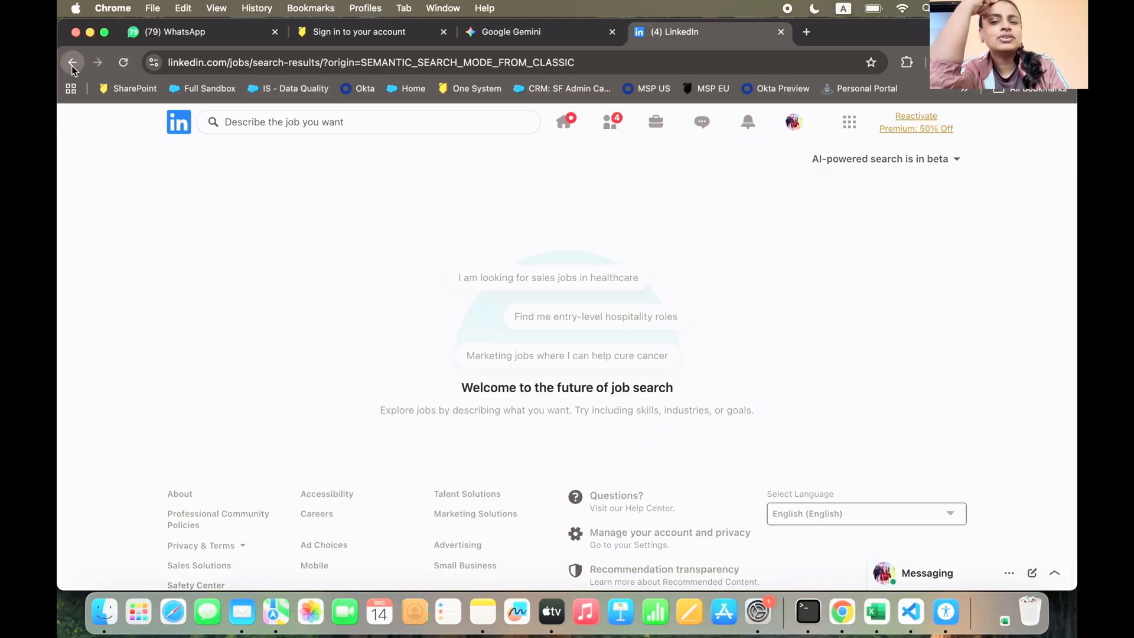
Go back to the Accenture results and read the Salesforce Developer 'About the job' description
click(72, 62)
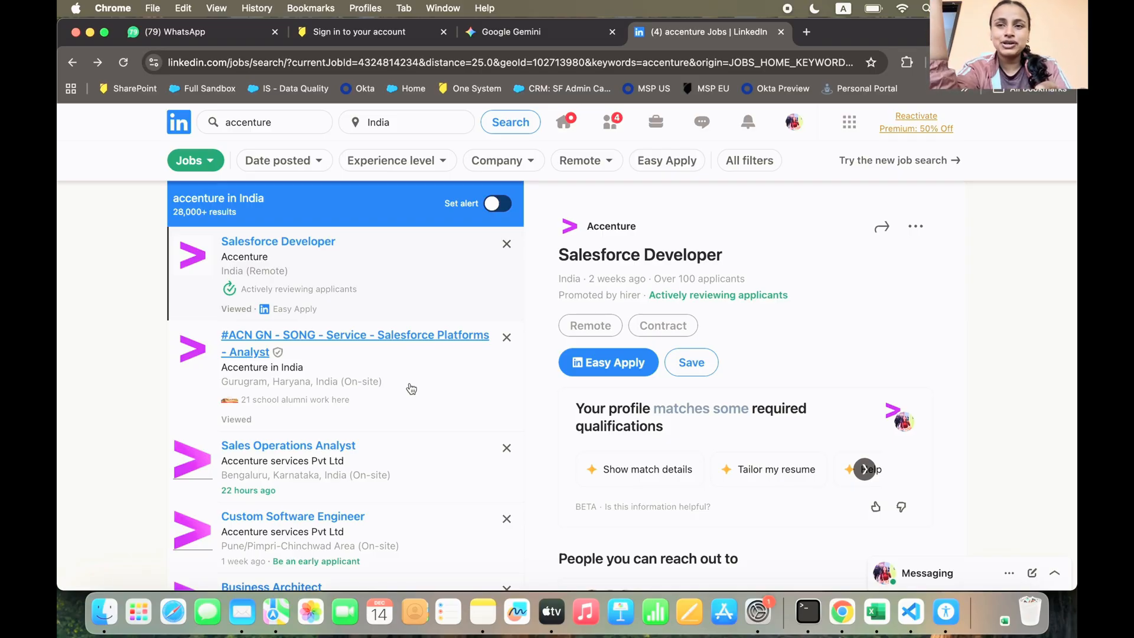
mouse_move(288, 446)
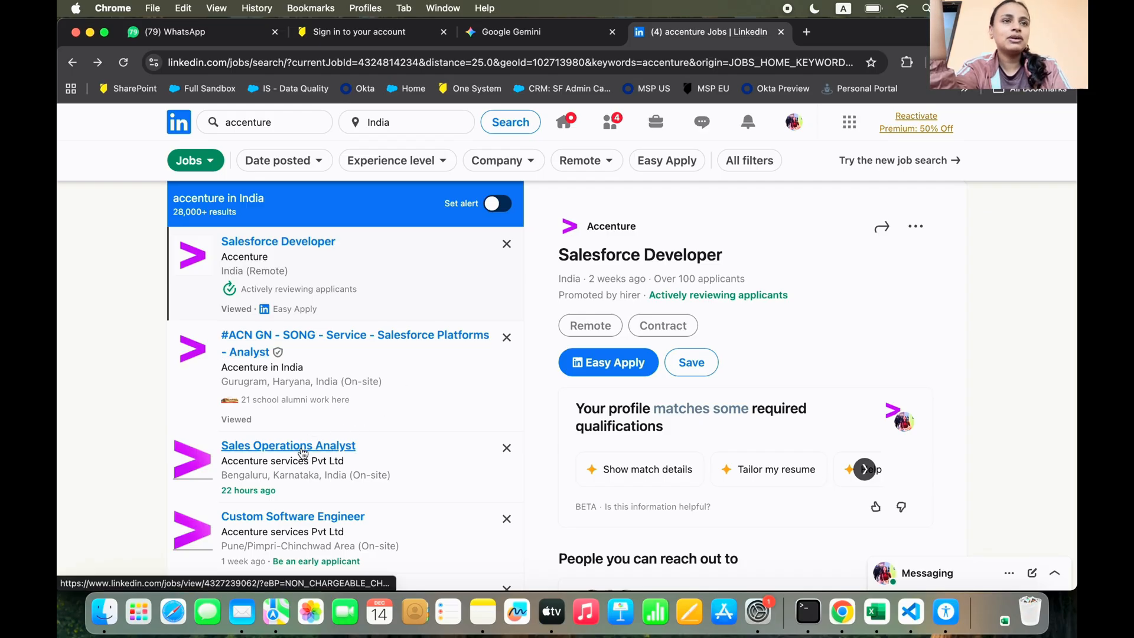
mouse_move(279, 241)
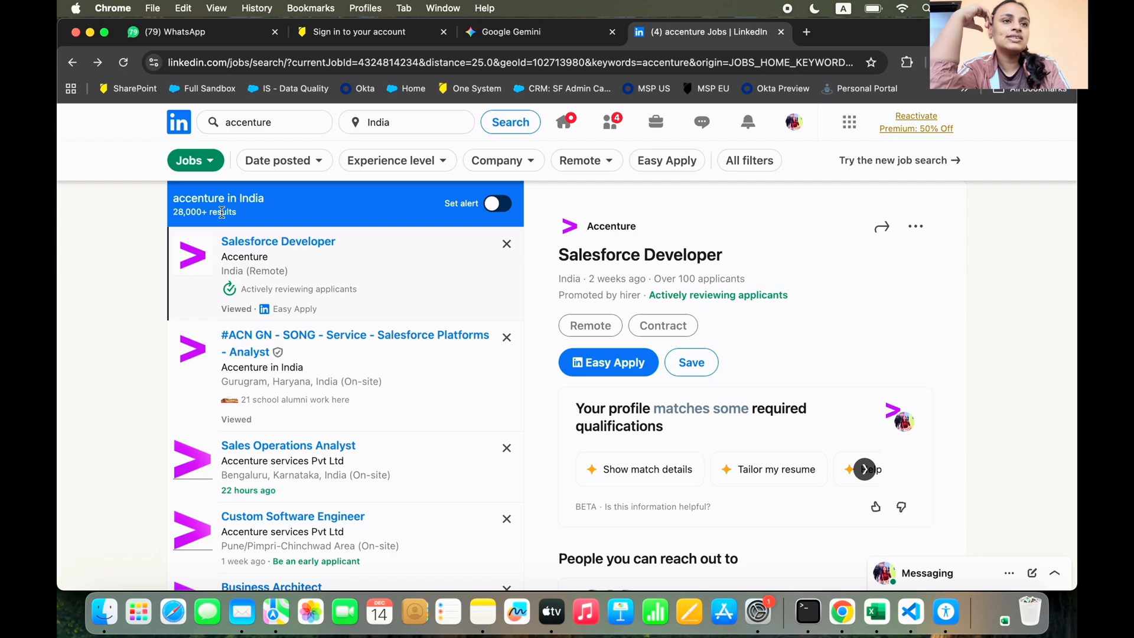
scroll(down, 3)
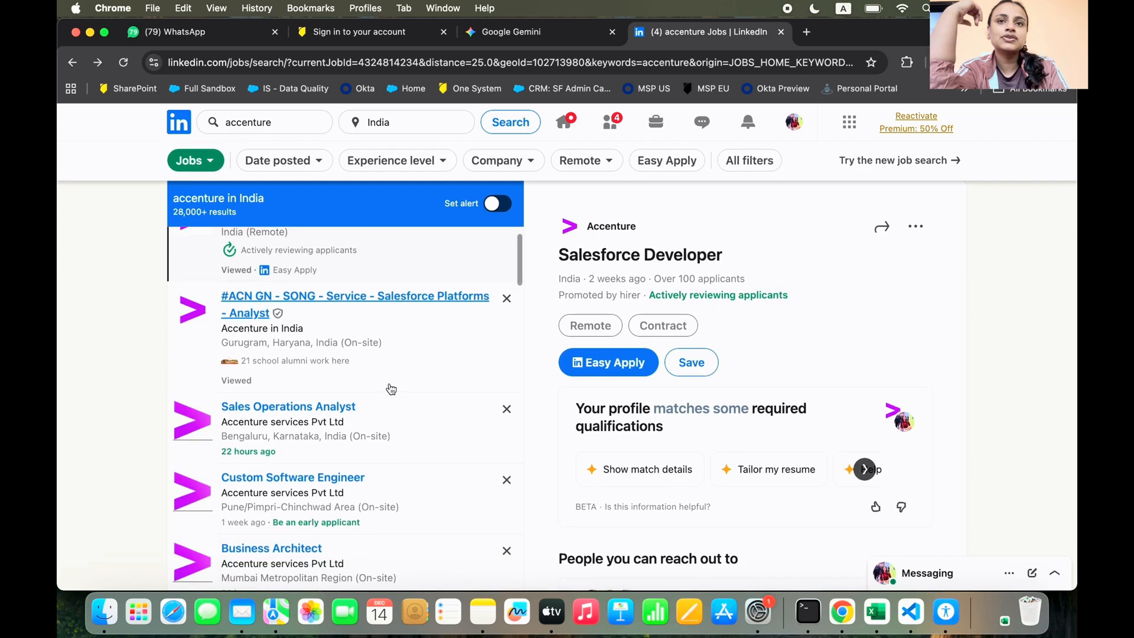
scroll(up, 3)
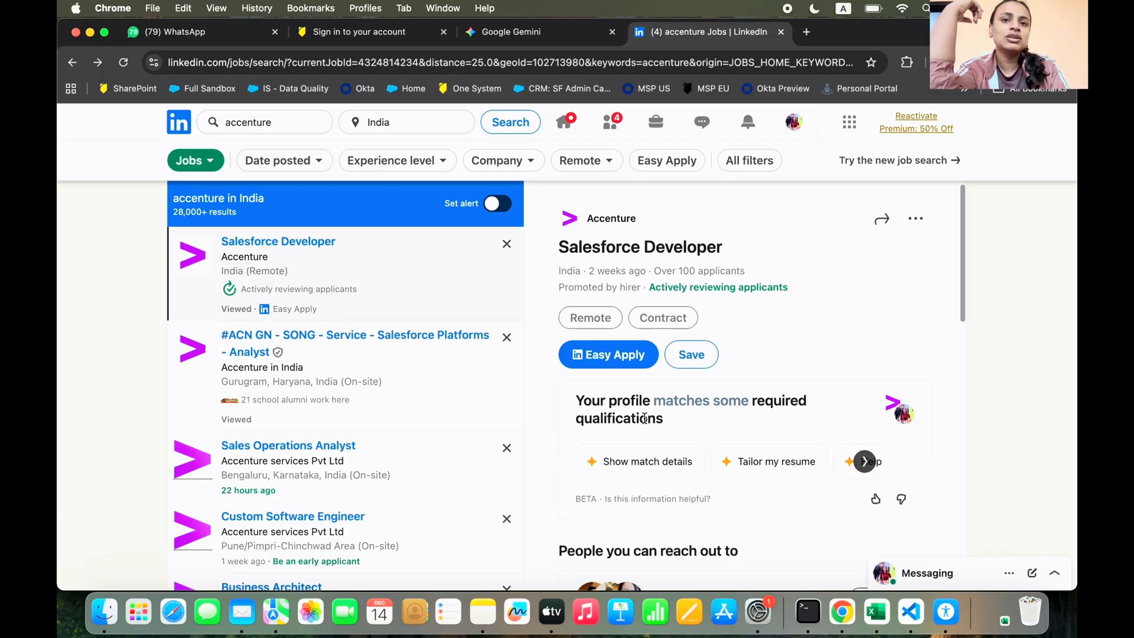
scroll(down, 3)
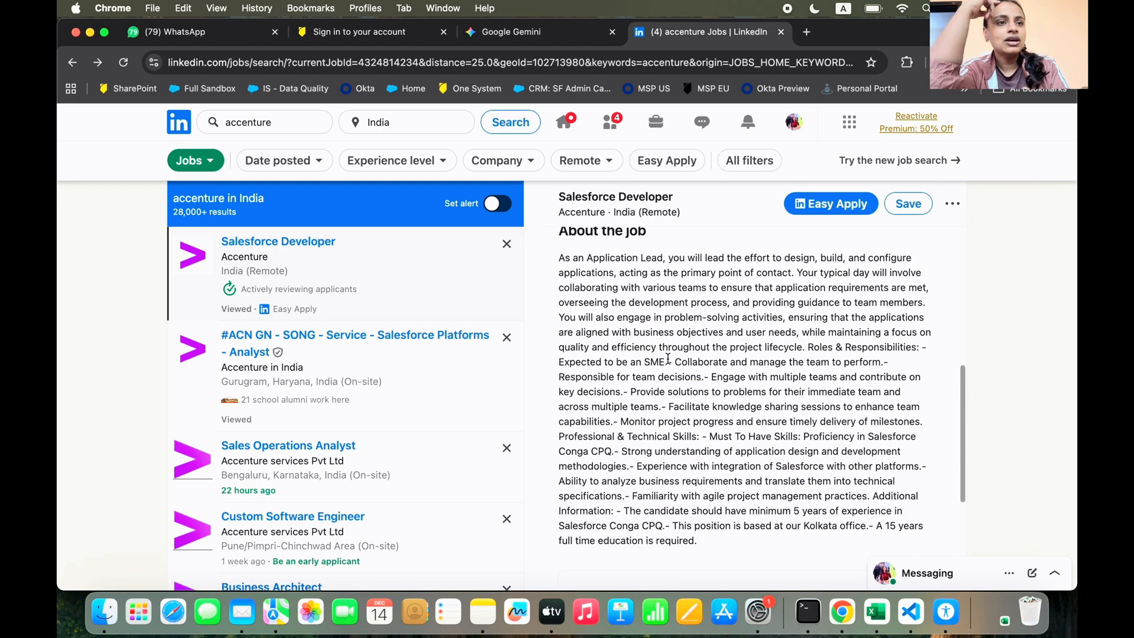
scroll(down, 3)
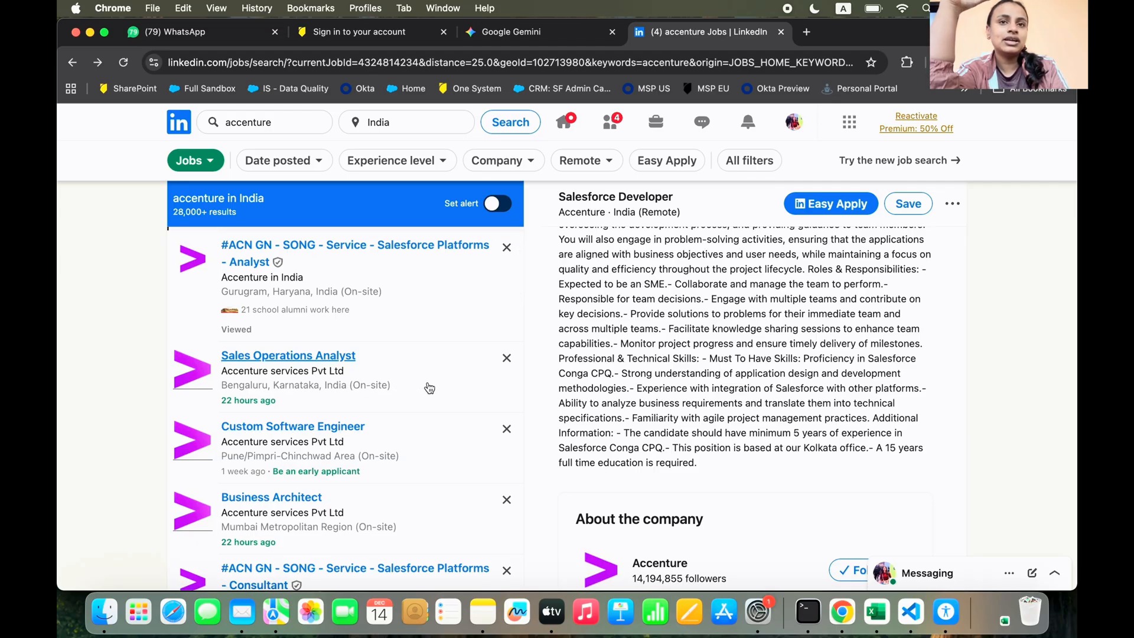
Review the Sales Operations Analyst posting in Bengaluru down to its 3–5 years experience requirement
click(288, 355)
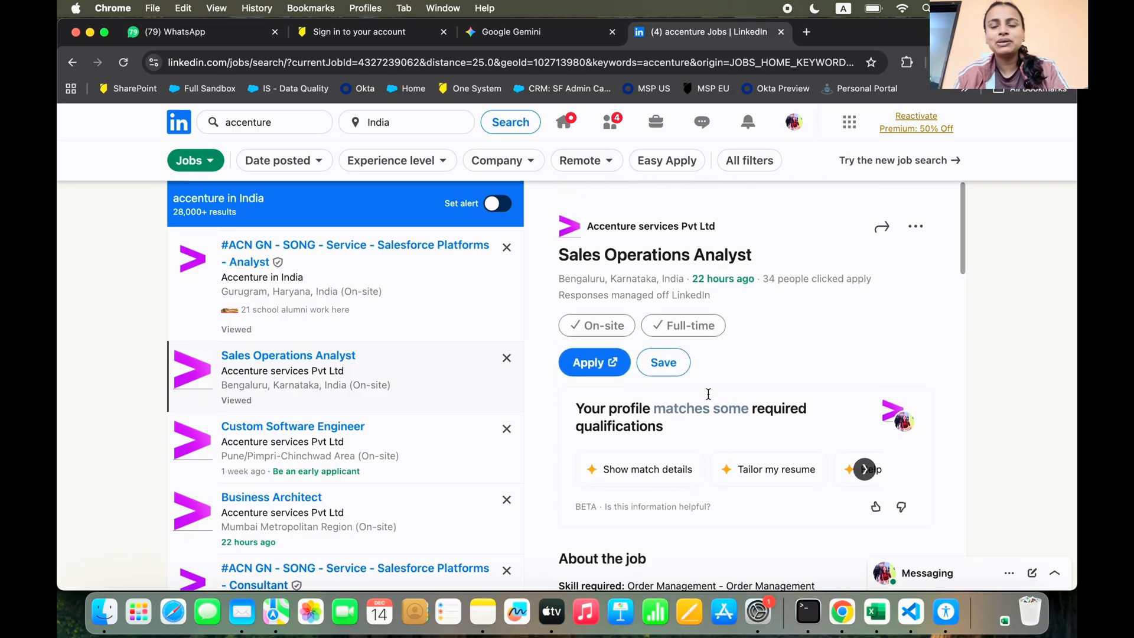
scroll(down, 3)
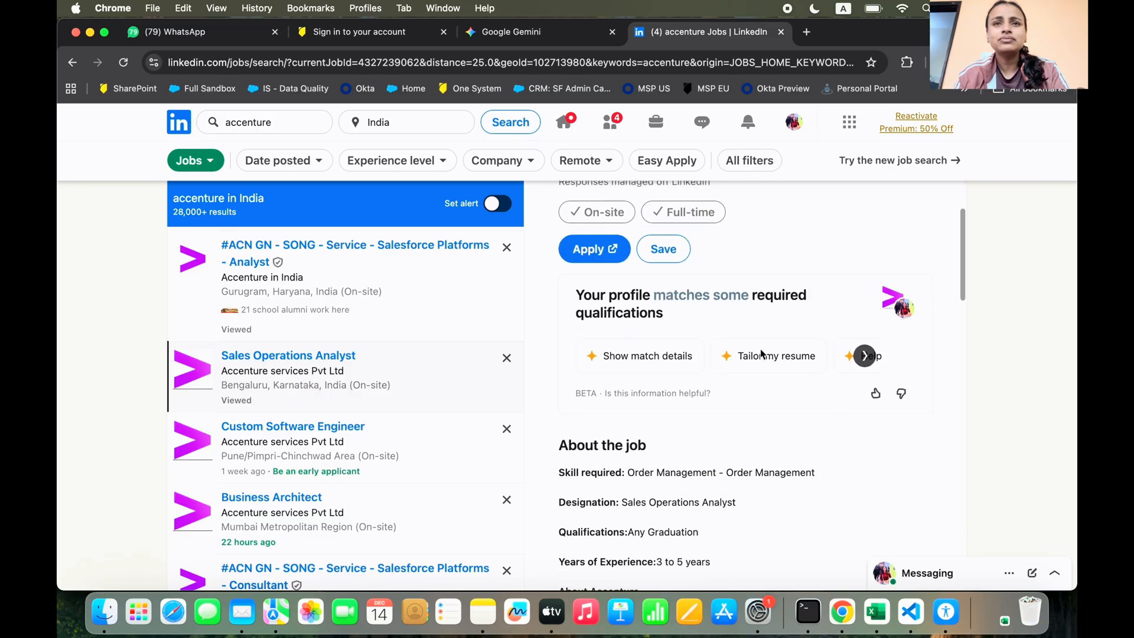
scroll(down, 3)
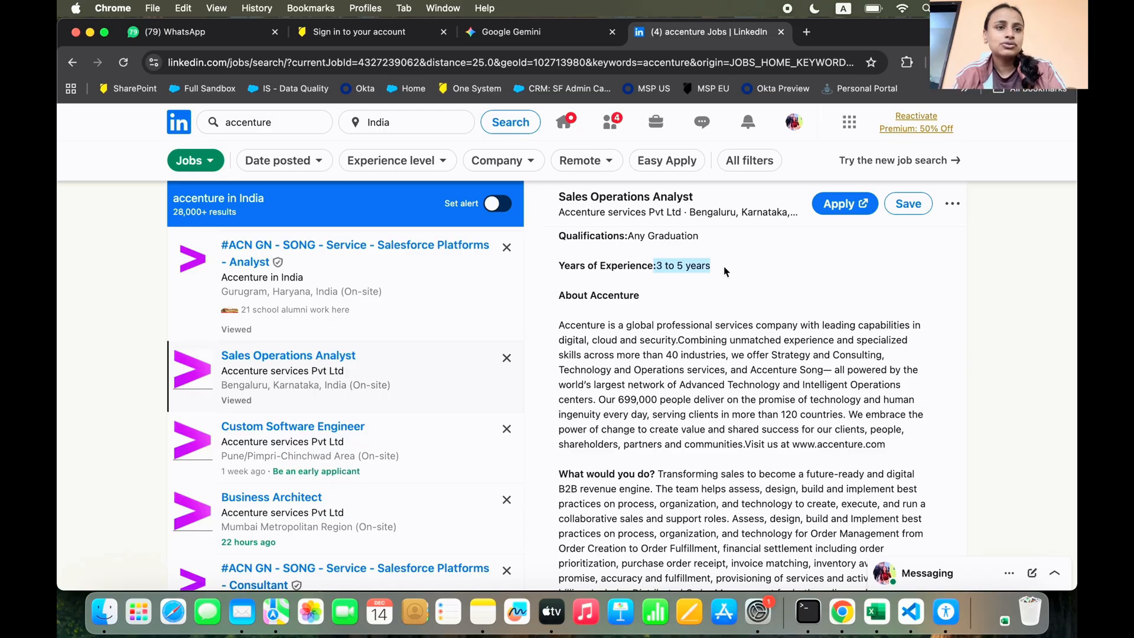
mouse_move(400, 539)
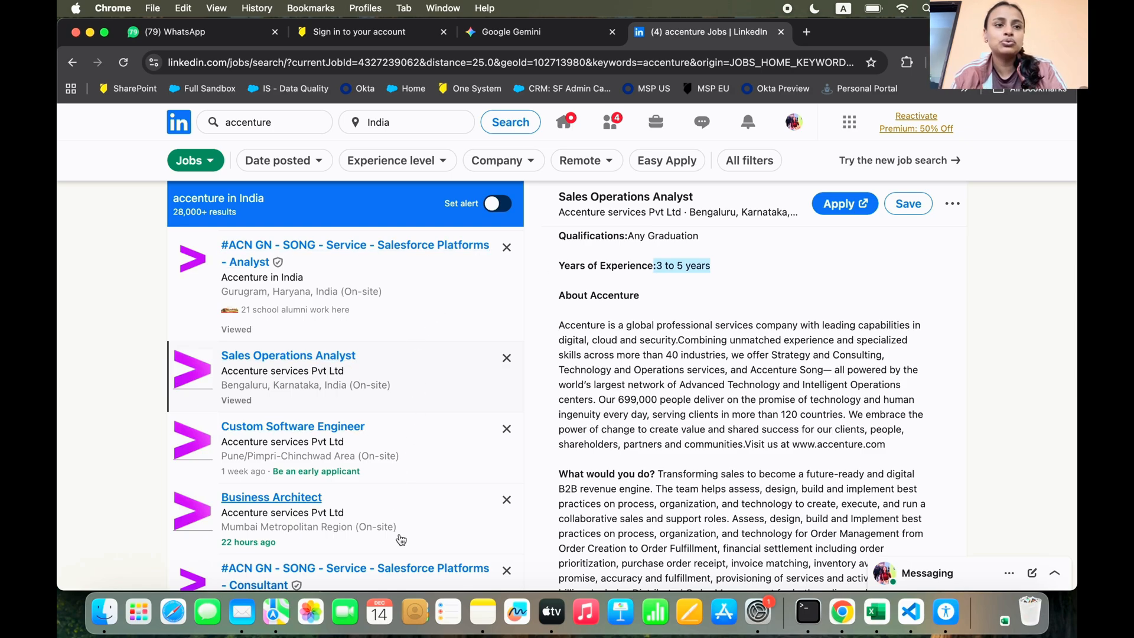
scroll(down, 3)
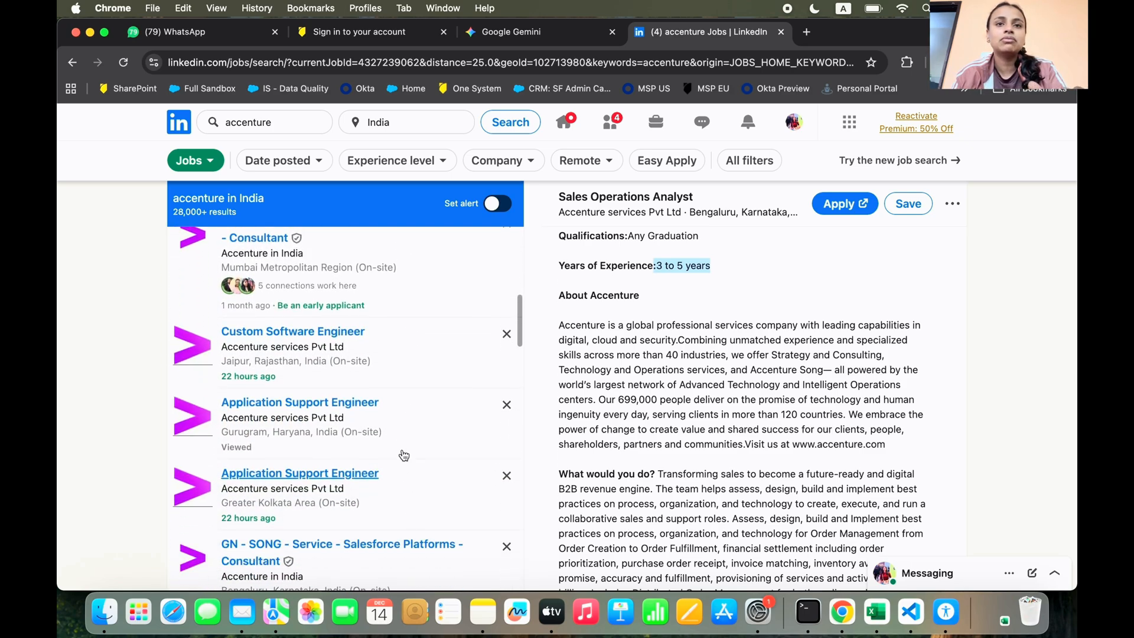
Read the Gurugram Application Support Engineer description, which asks for 0–2 years of experience
click(299, 402)
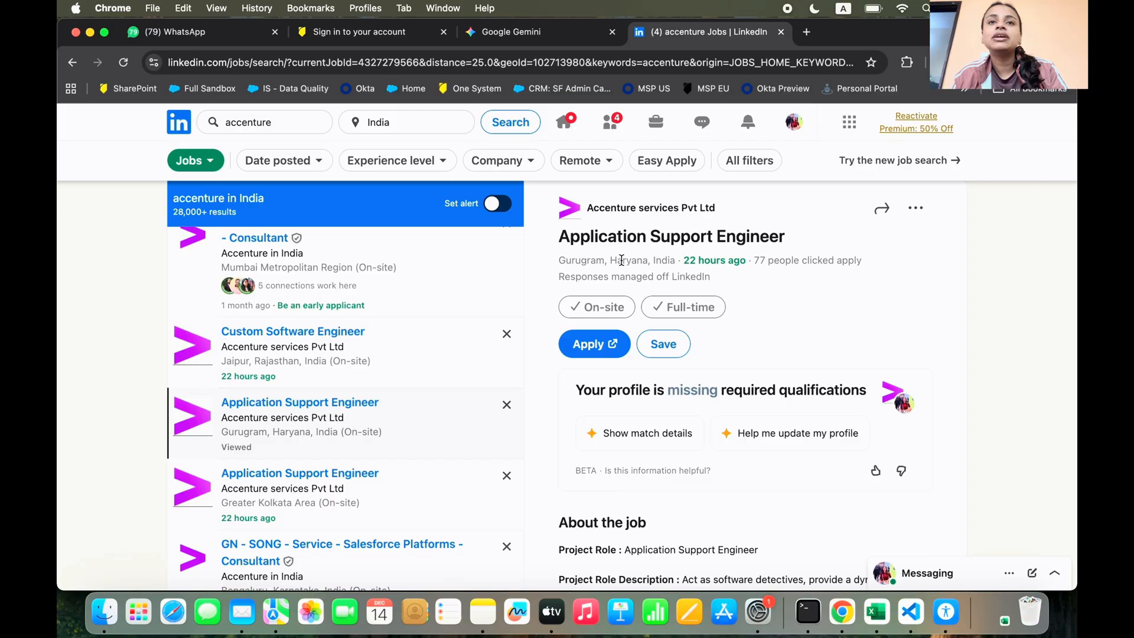
scroll(down, 3)
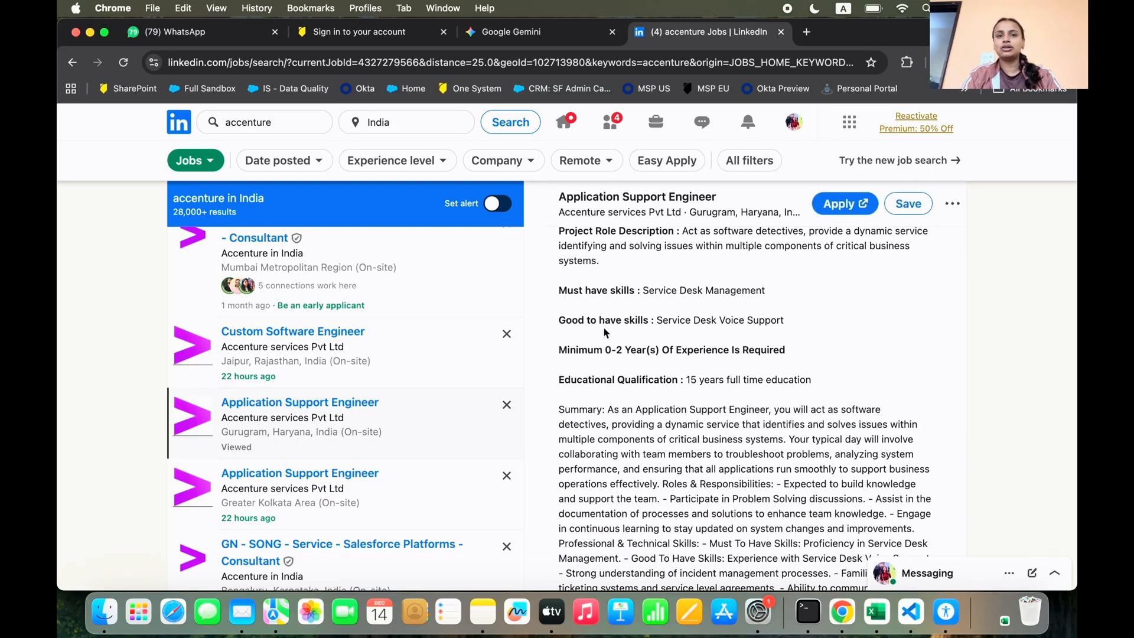
mouse_move(604, 346)
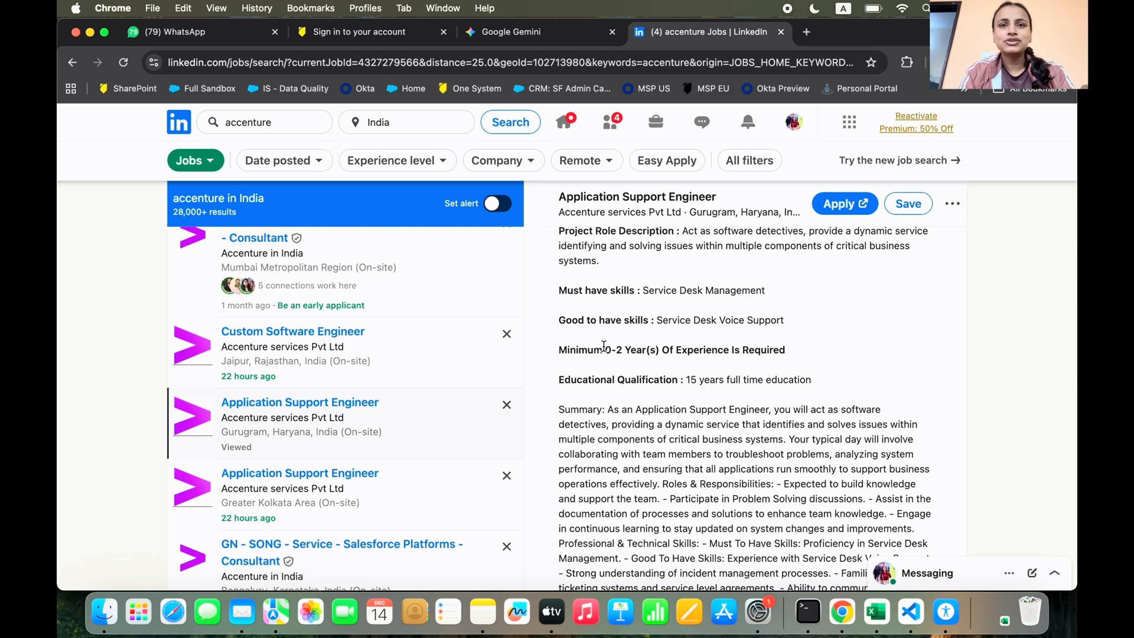
scroll(down, 3)
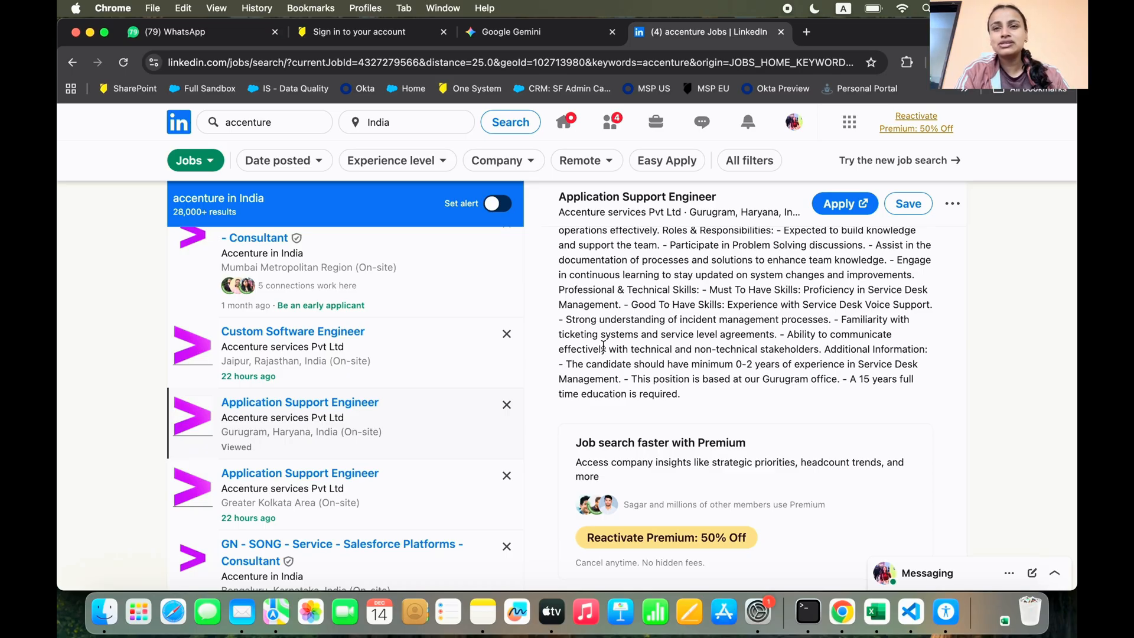
mouse_move(655, 101)
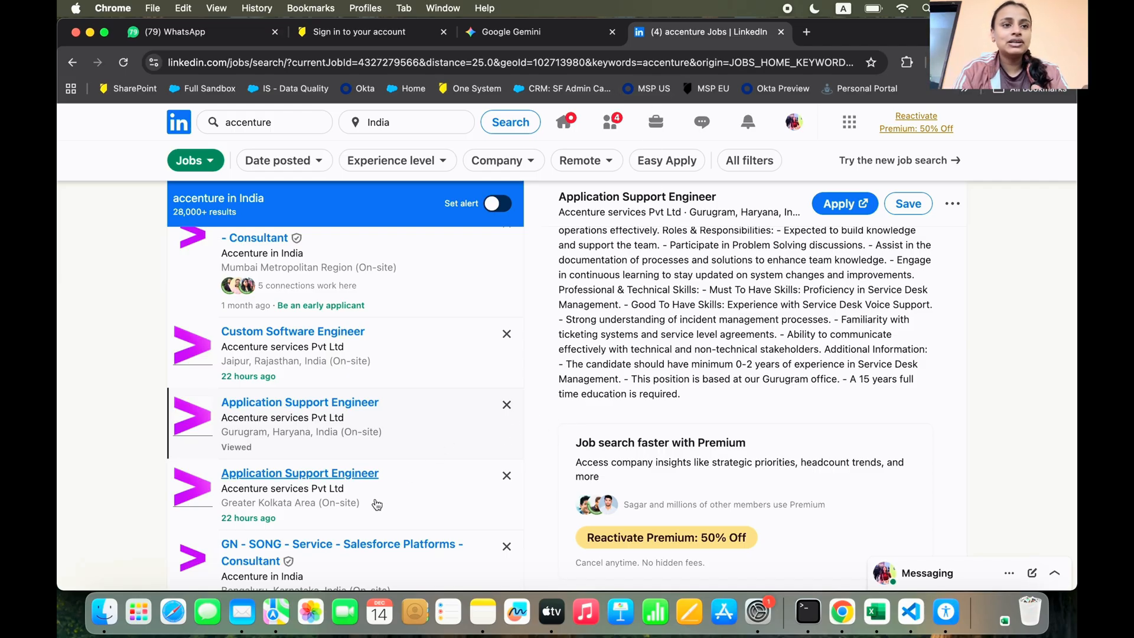
Review the Greater Kolkata Application Support Engineer posting (5 years experience), then reach the end of the results list
click(299, 473)
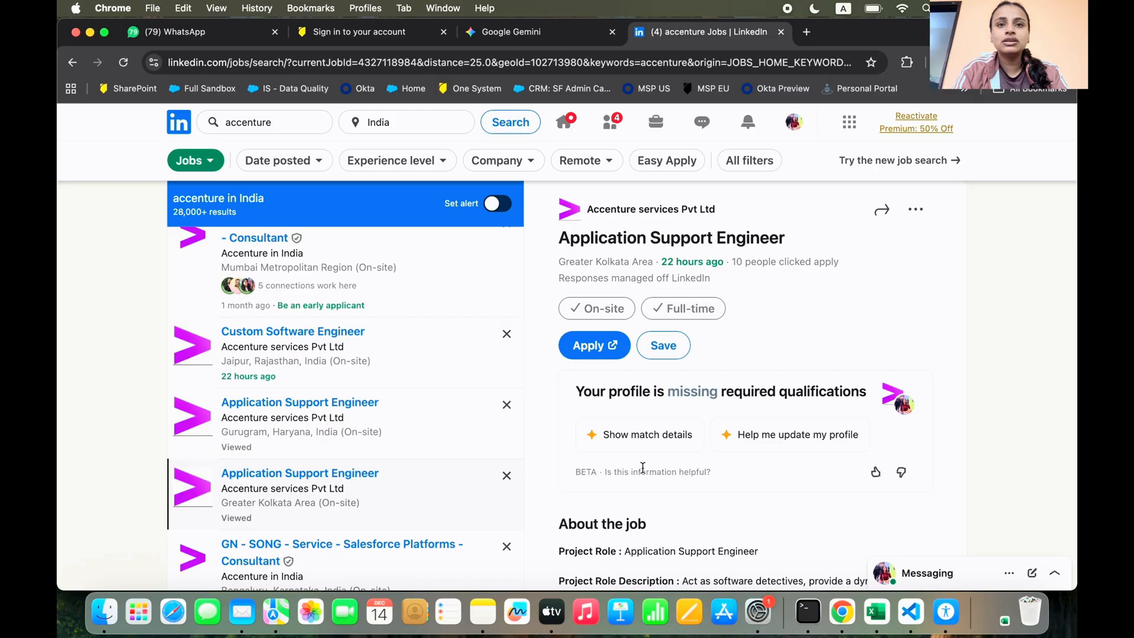
scroll(down, 3)
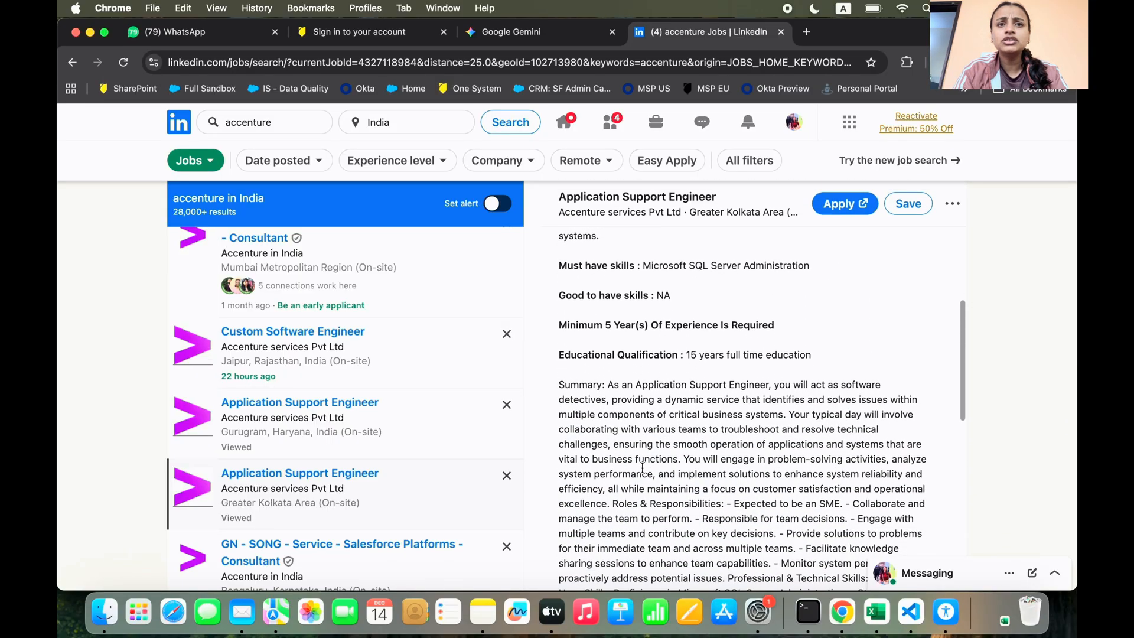
scroll(down, 3)
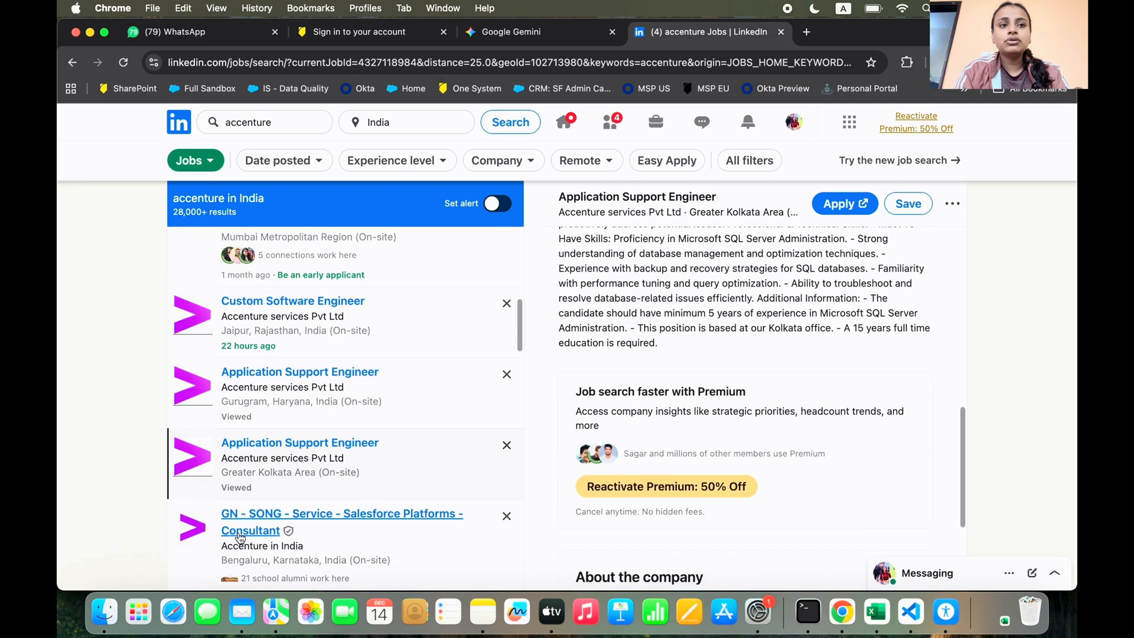
scroll(down, 3)
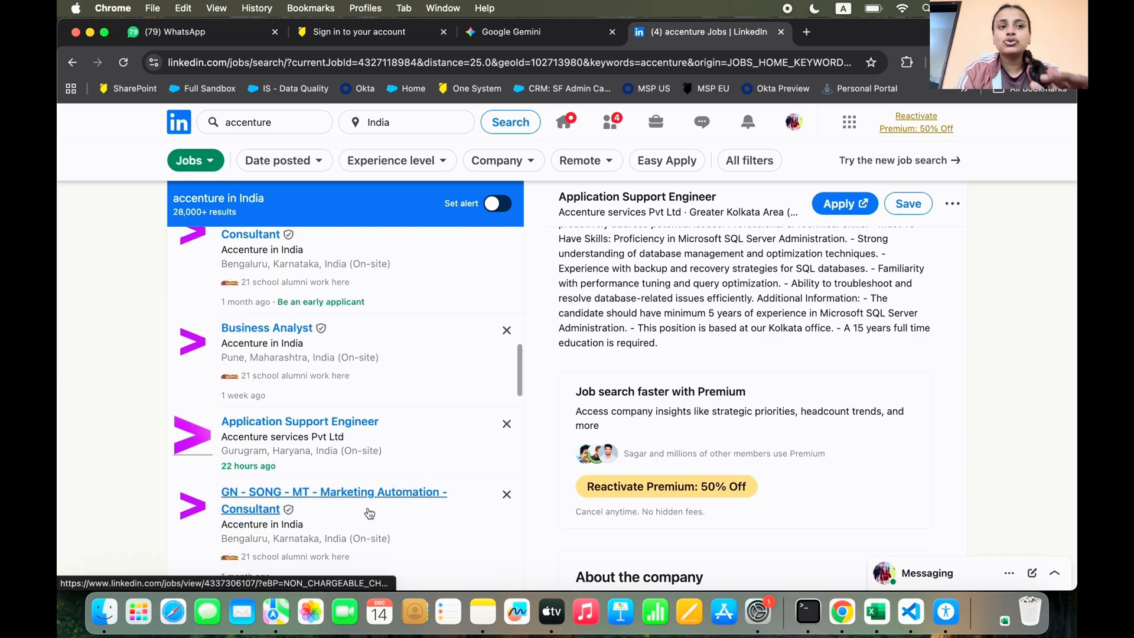
scroll(down, 3)
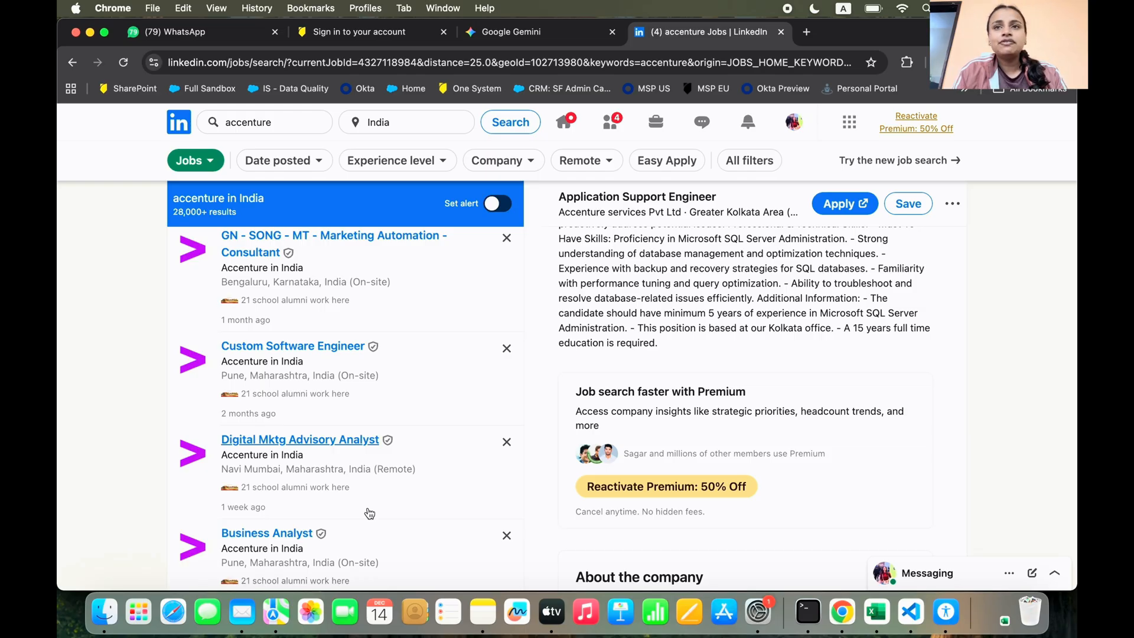
mouse_move(143, 472)
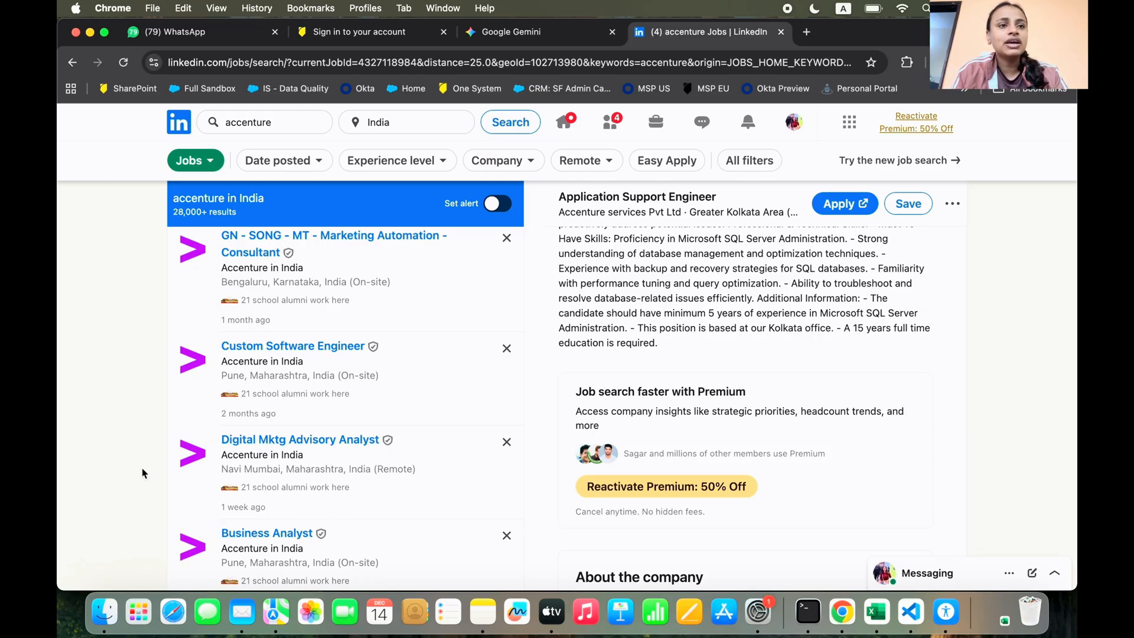
scroll(down, 3)
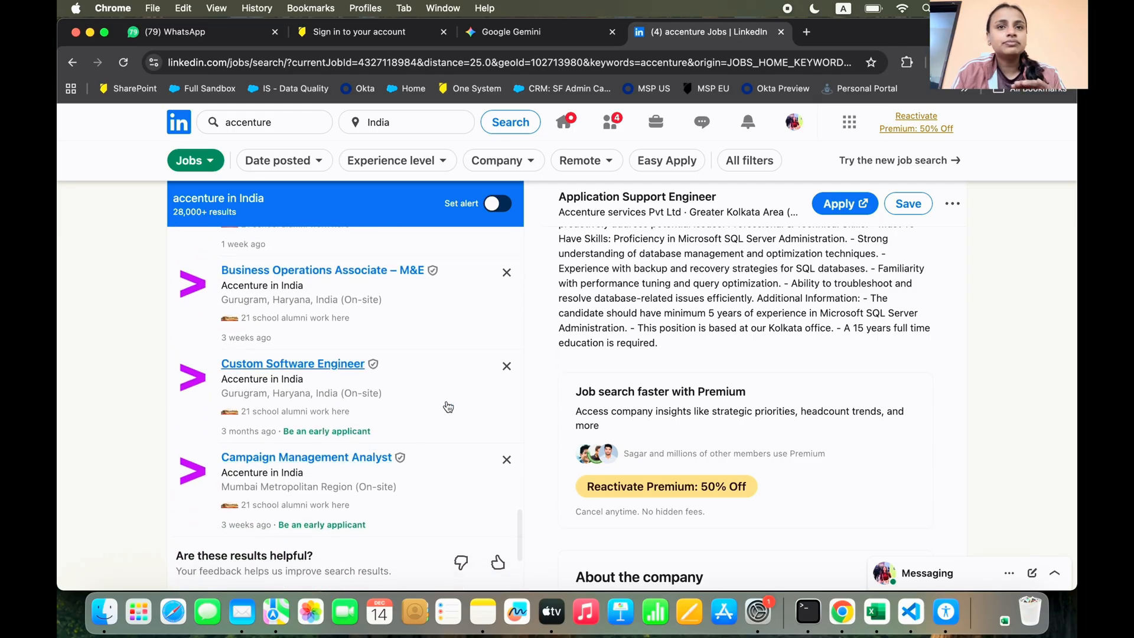
Review the Gurugram Custom Software Engineer posting requiring 3 years of Salesforce DevOps experience
click(293, 363)
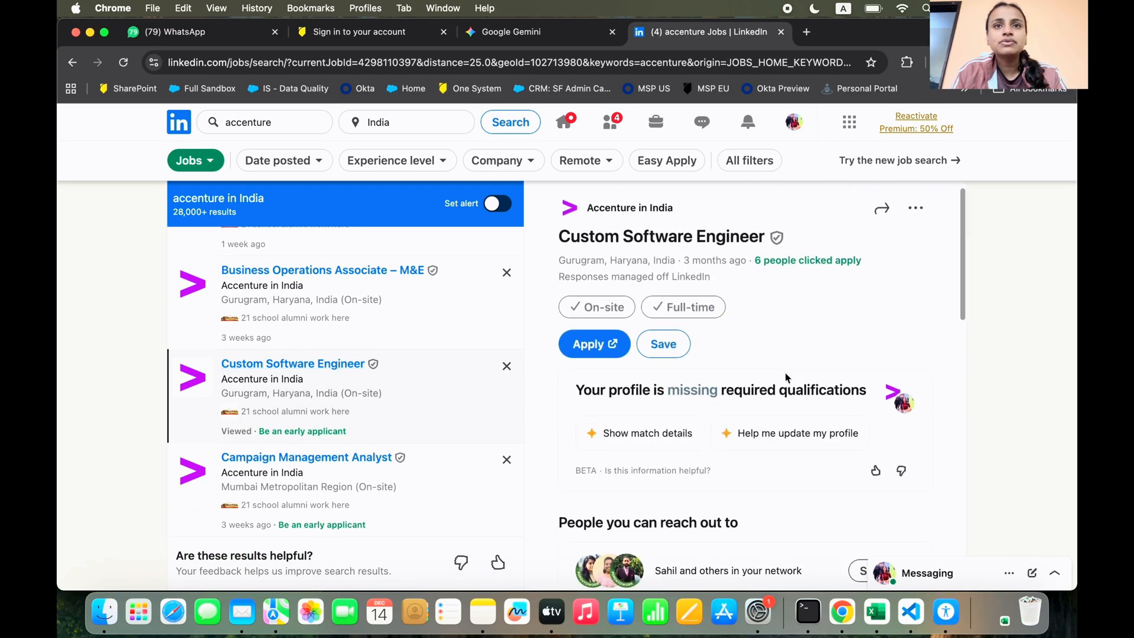
scroll(down, 3)
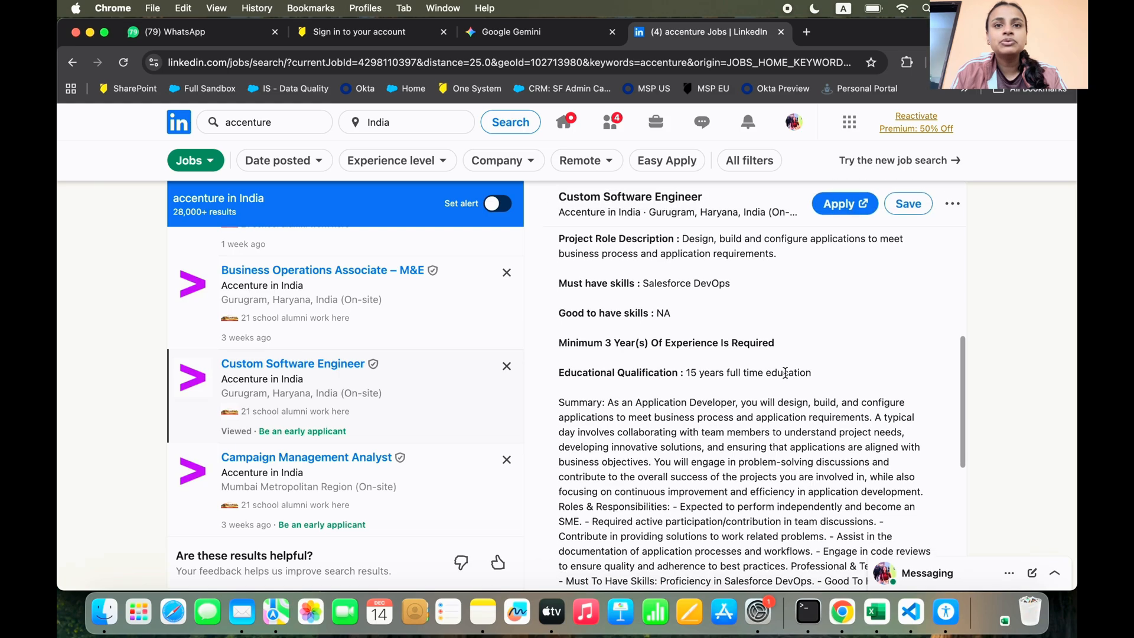
scroll(down, 3)
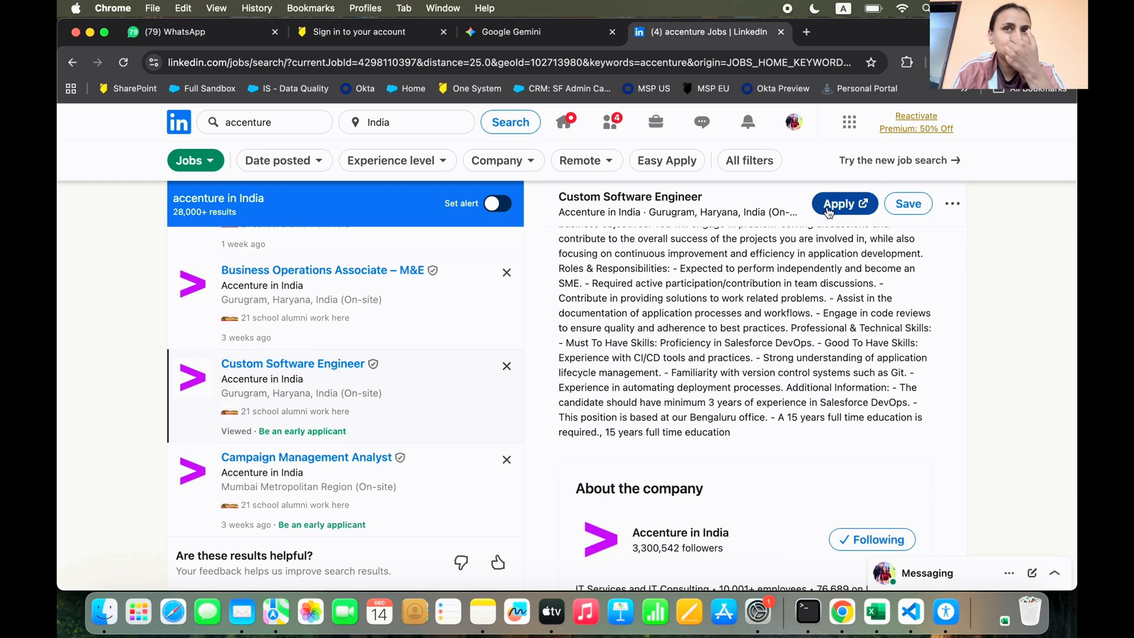
Apply to the Custom Software Engineer job, landing on its Accenture Careers page
click(838, 203)
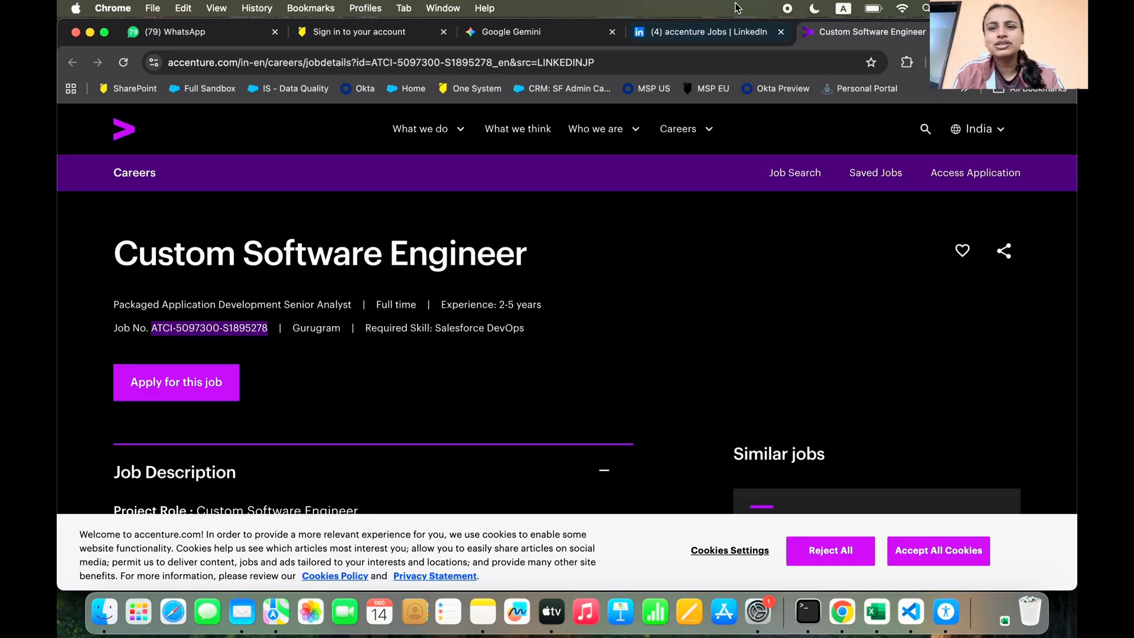
Return to the LinkedIn results and advance to page 2 of the Accenture postings
click(702, 31)
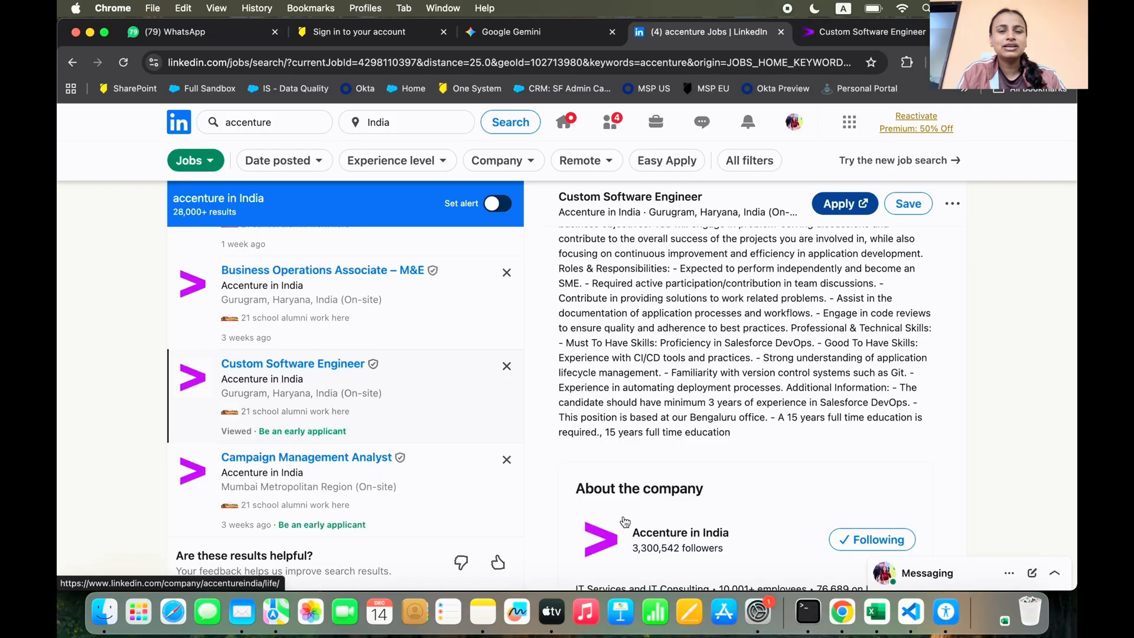
mouse_move(625, 521)
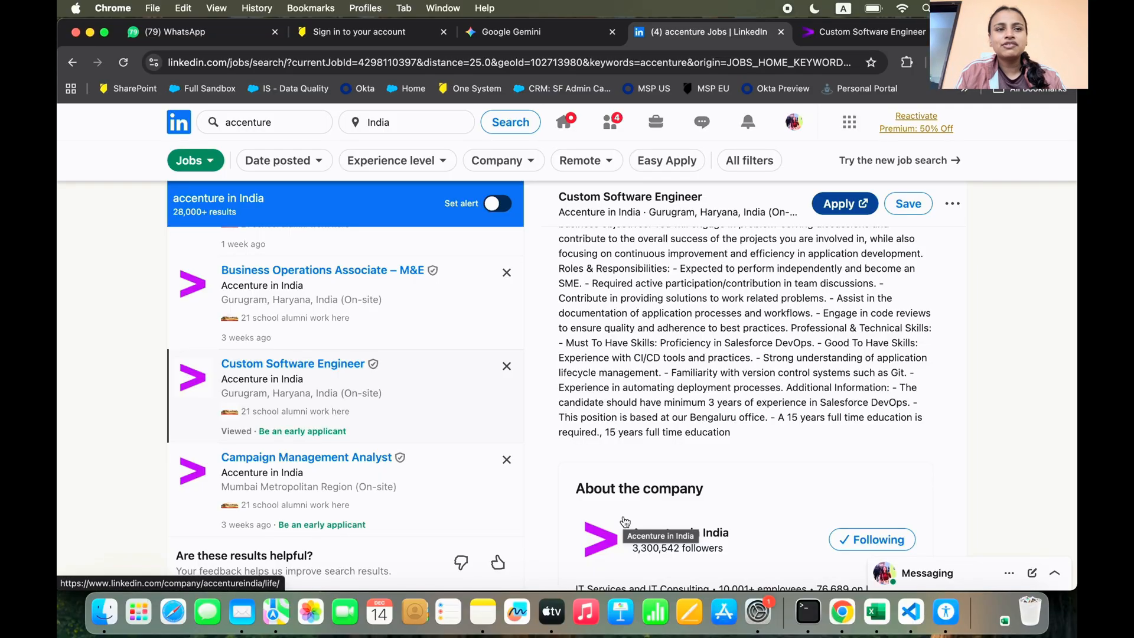
scroll(down, 3)
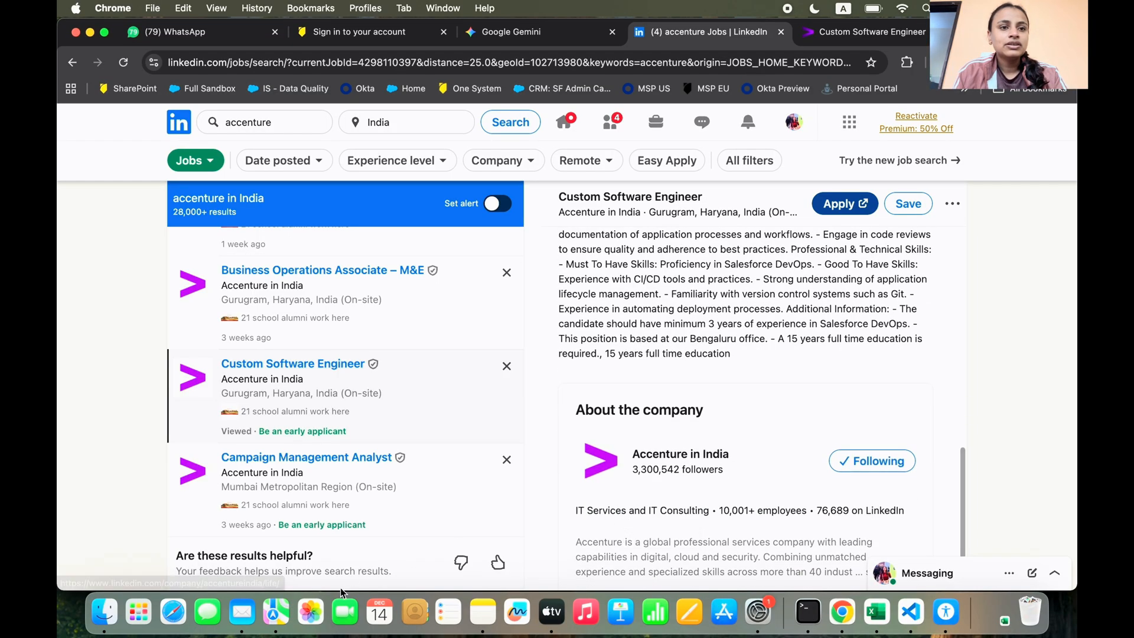
scroll(down, 3)
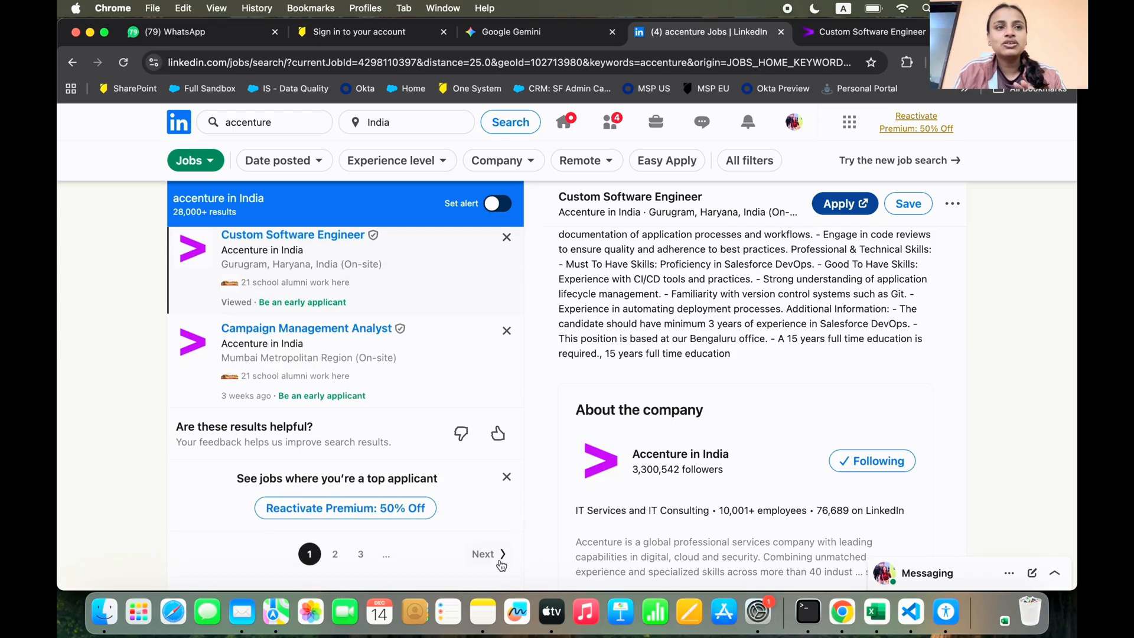
click(482, 552)
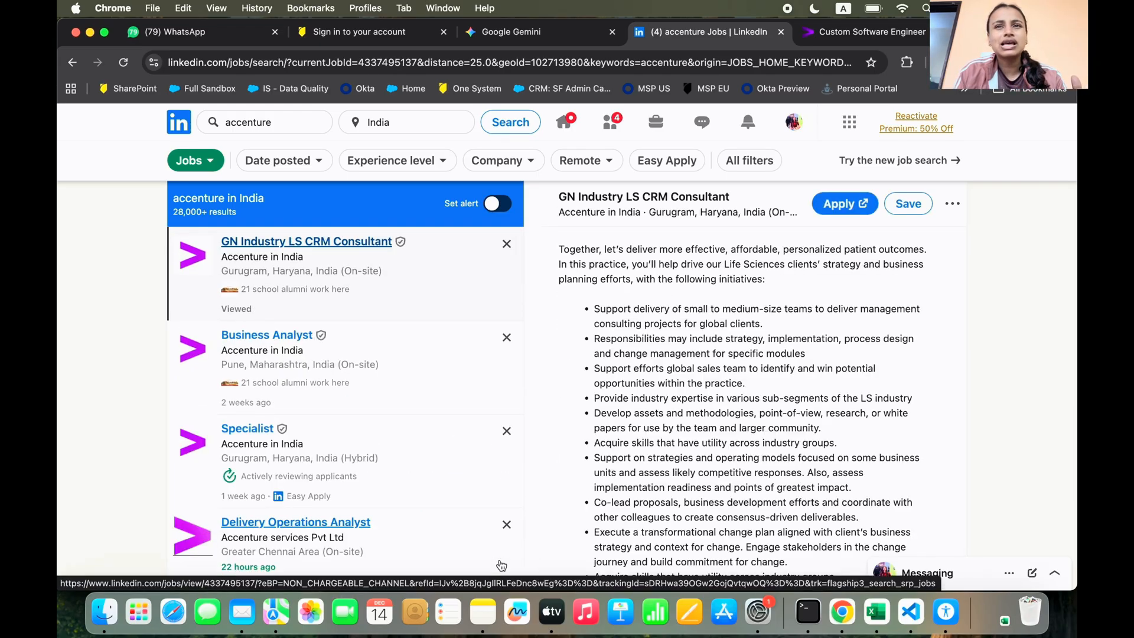